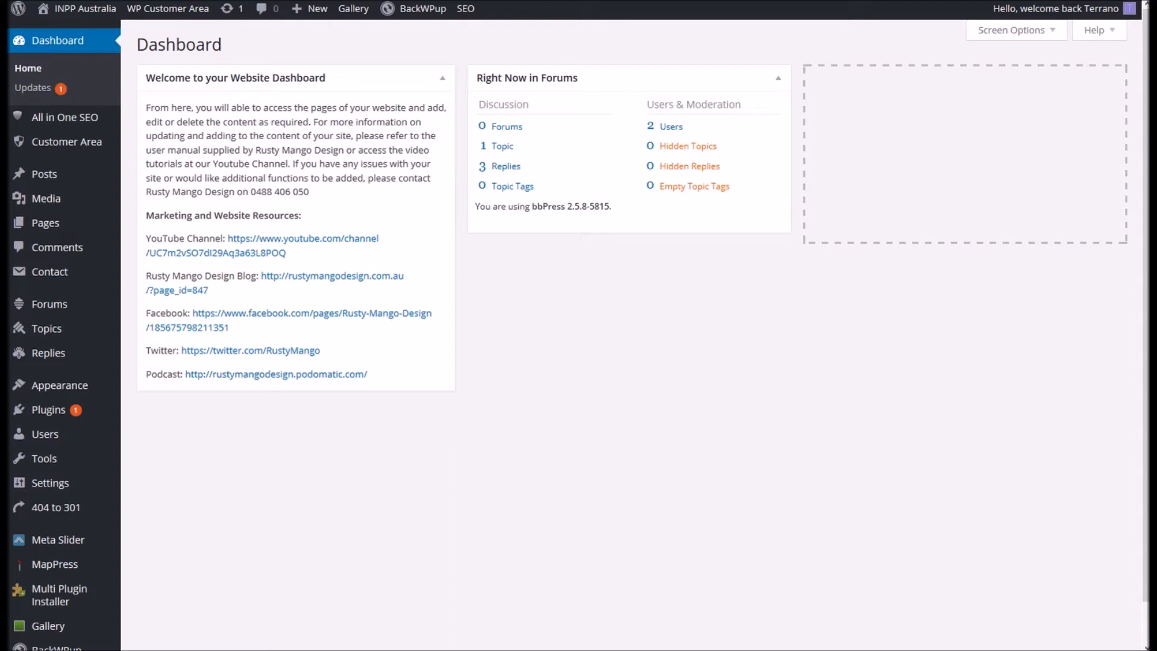
mouse_move(44, 434)
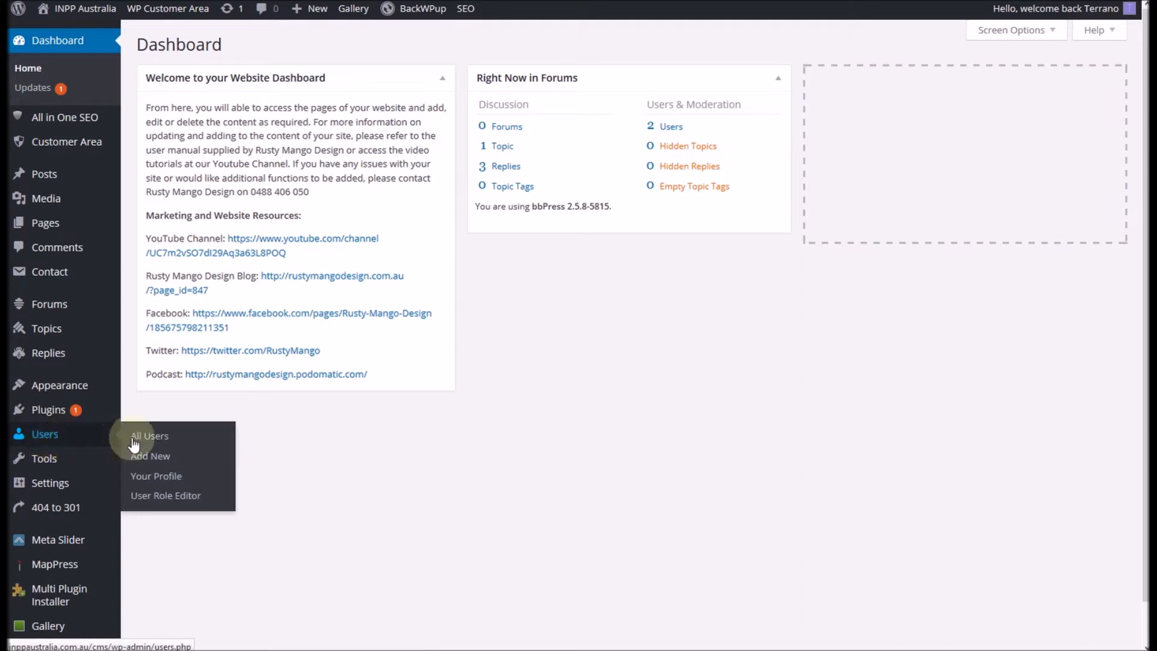
mouse_move(165, 461)
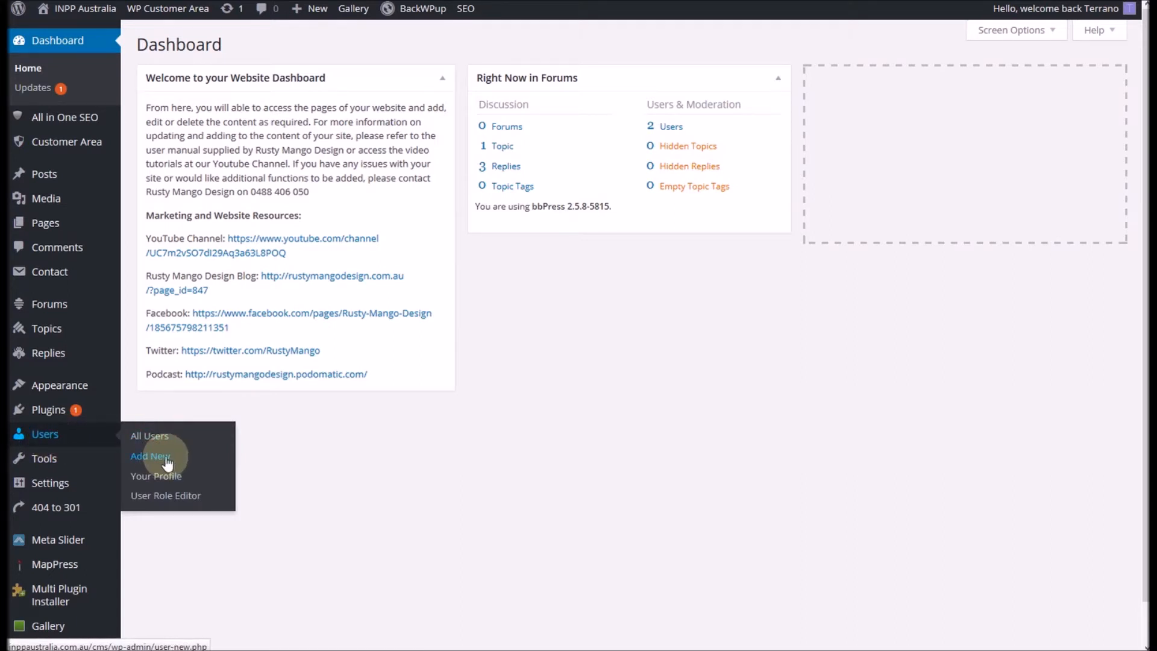
Enter new user Bob with a bob@ email and name Bob Smith, then reveal the password.
click(150, 456)
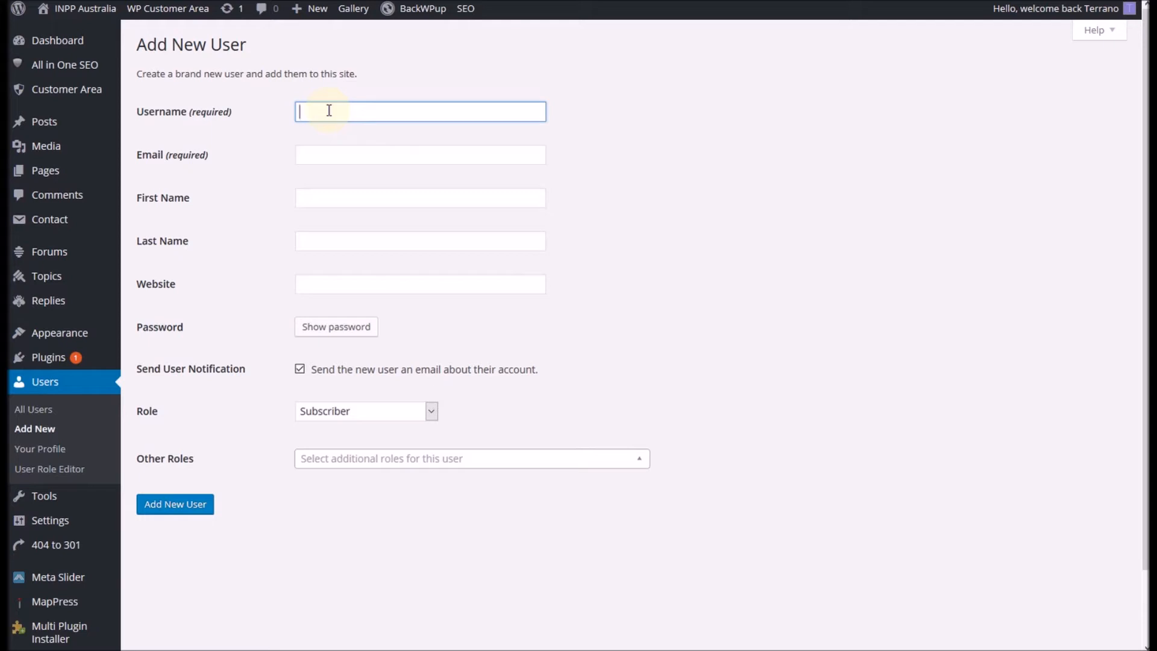
text(Bob)
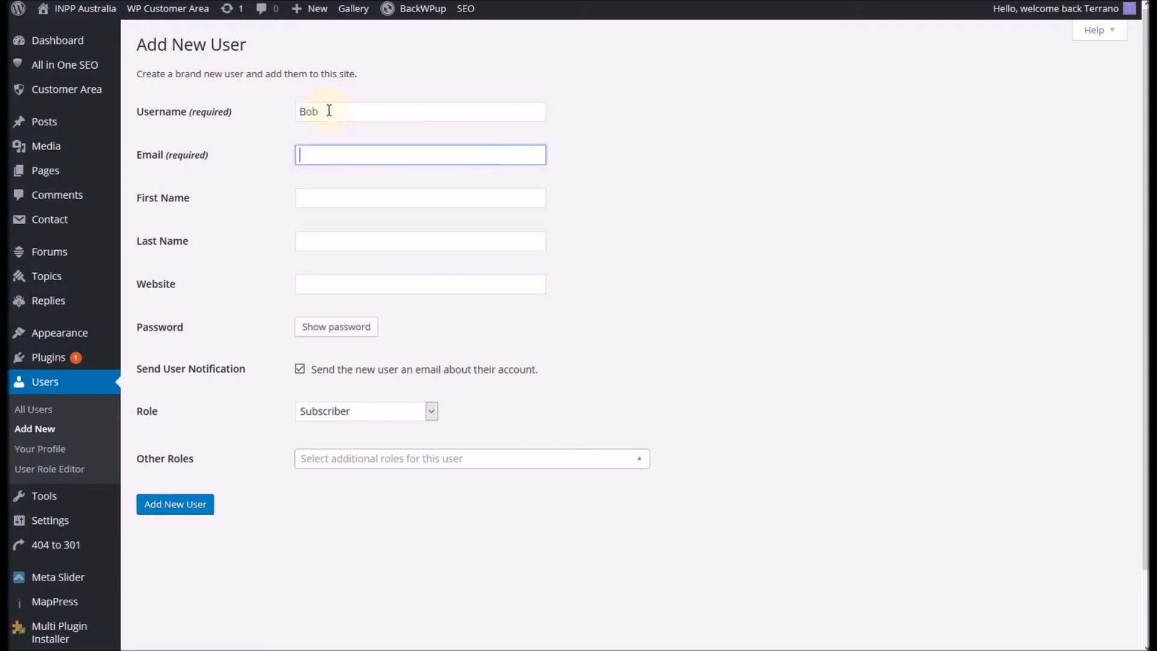
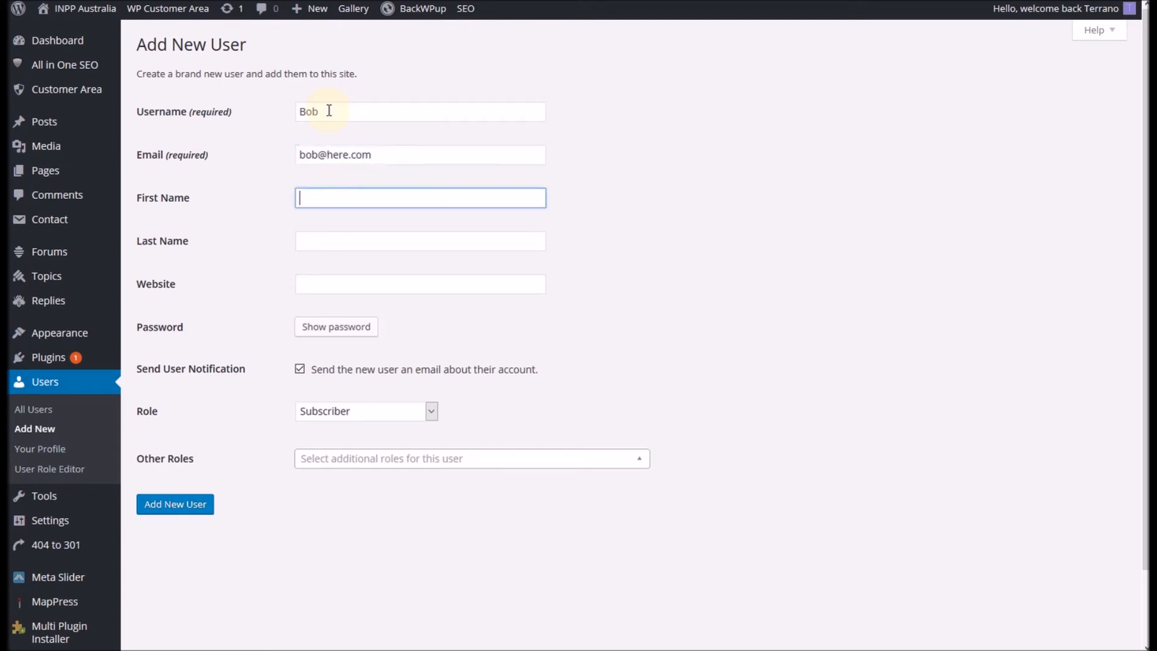
text(B)
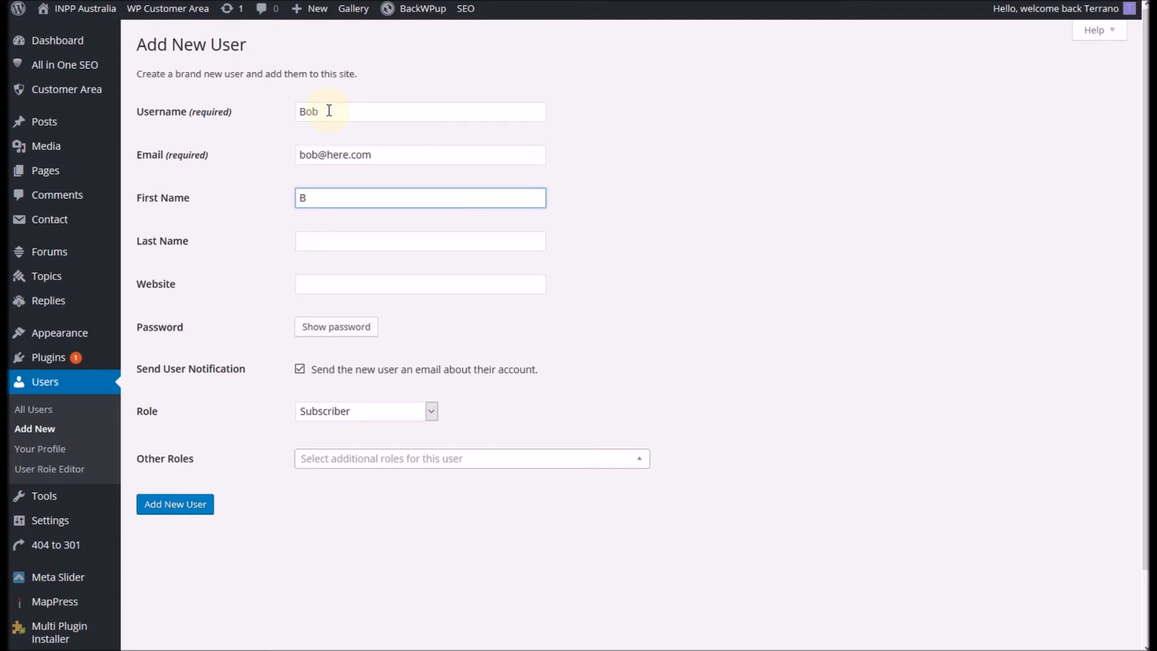
text(Smith)
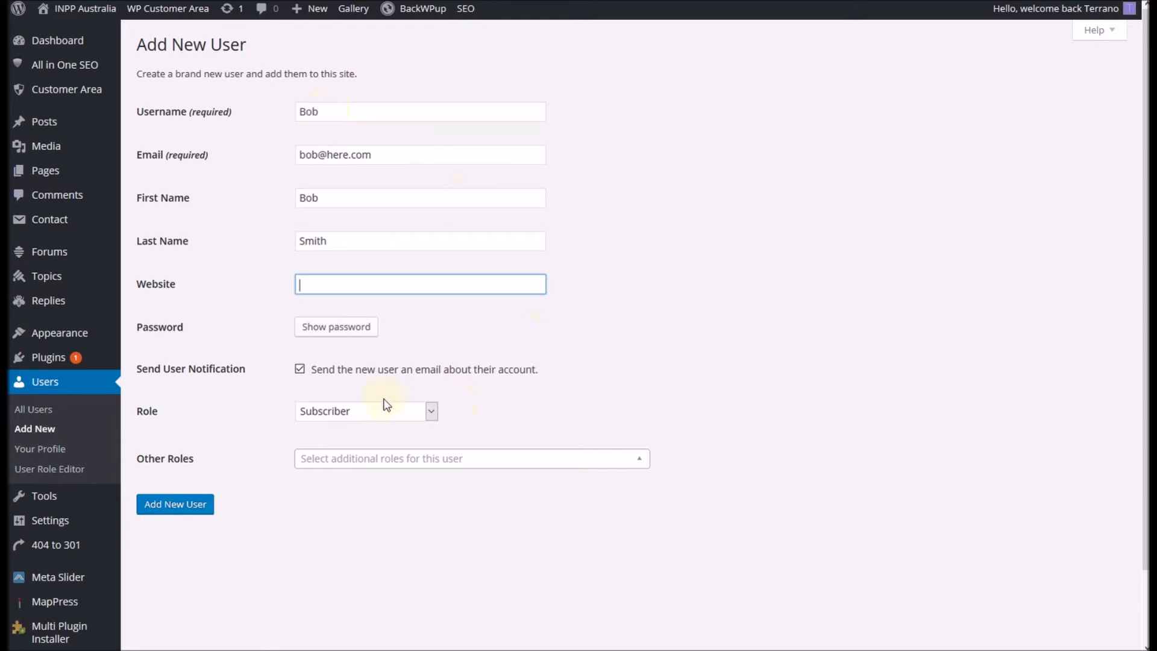
click(335, 326)
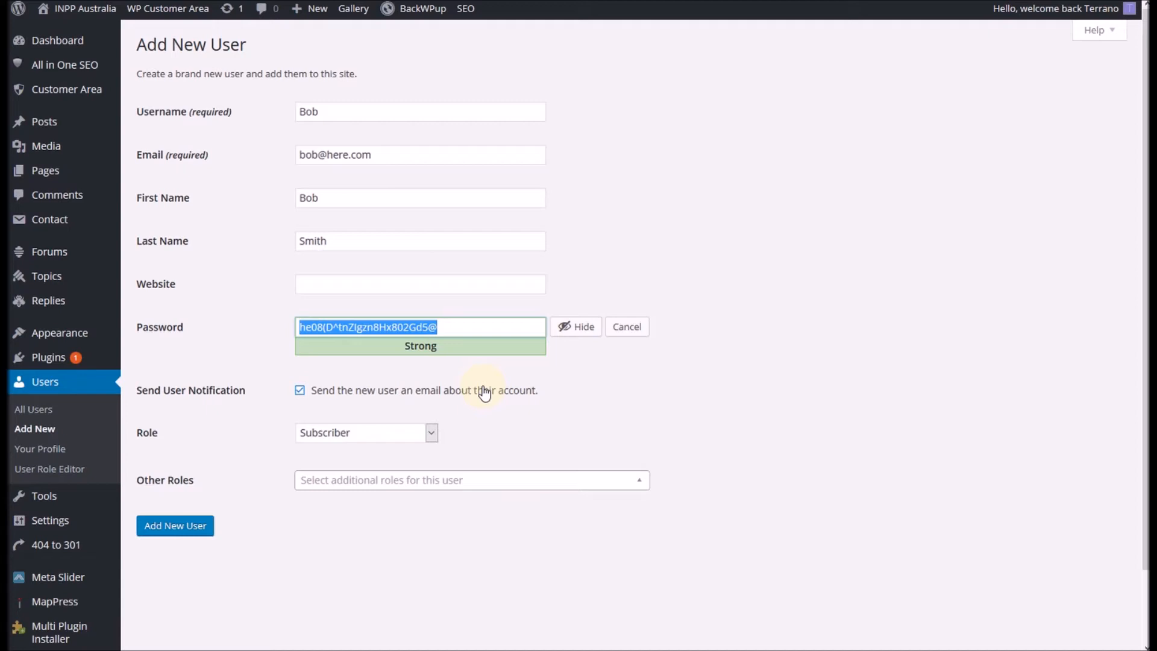
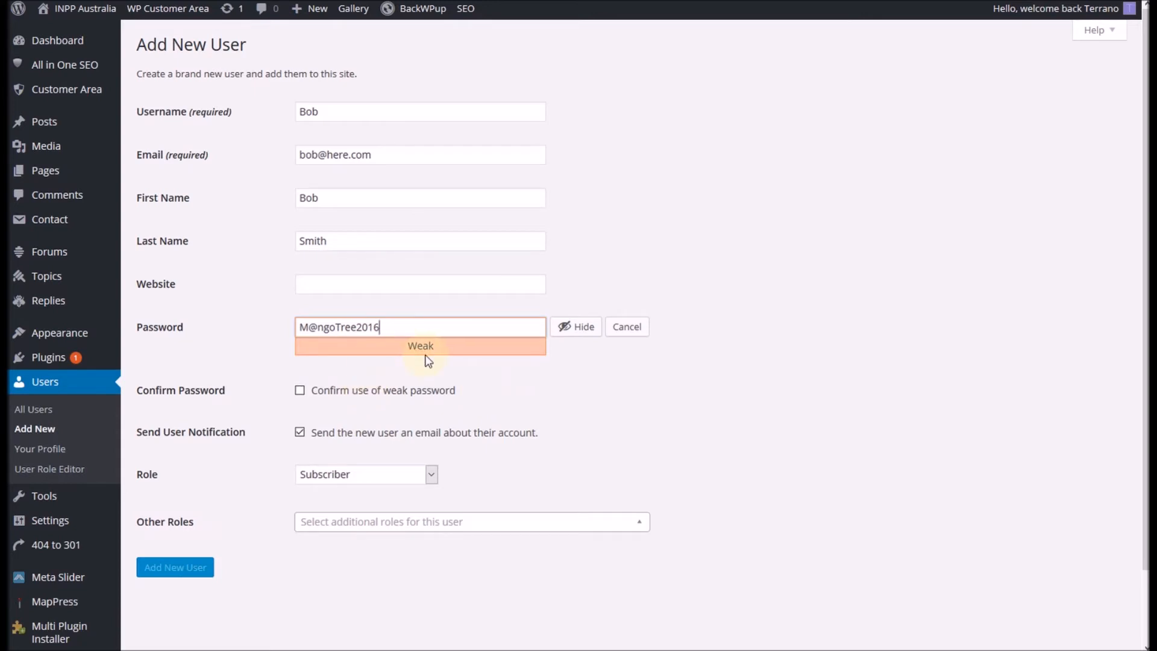
mouse_move(385, 323)
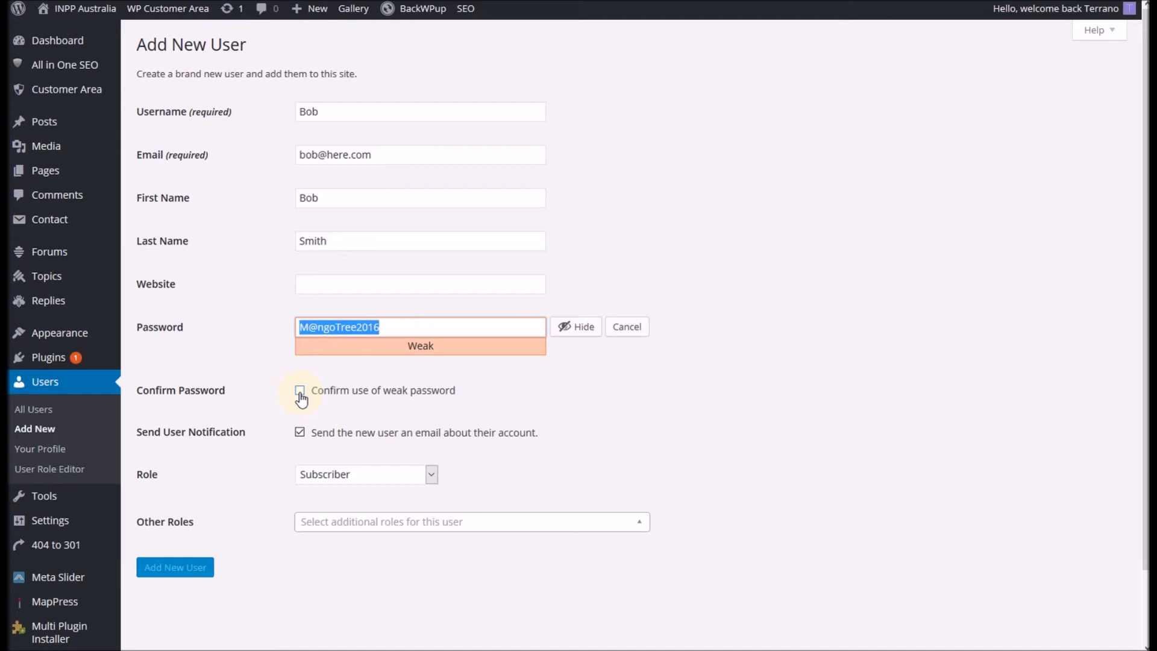
click(300, 390)
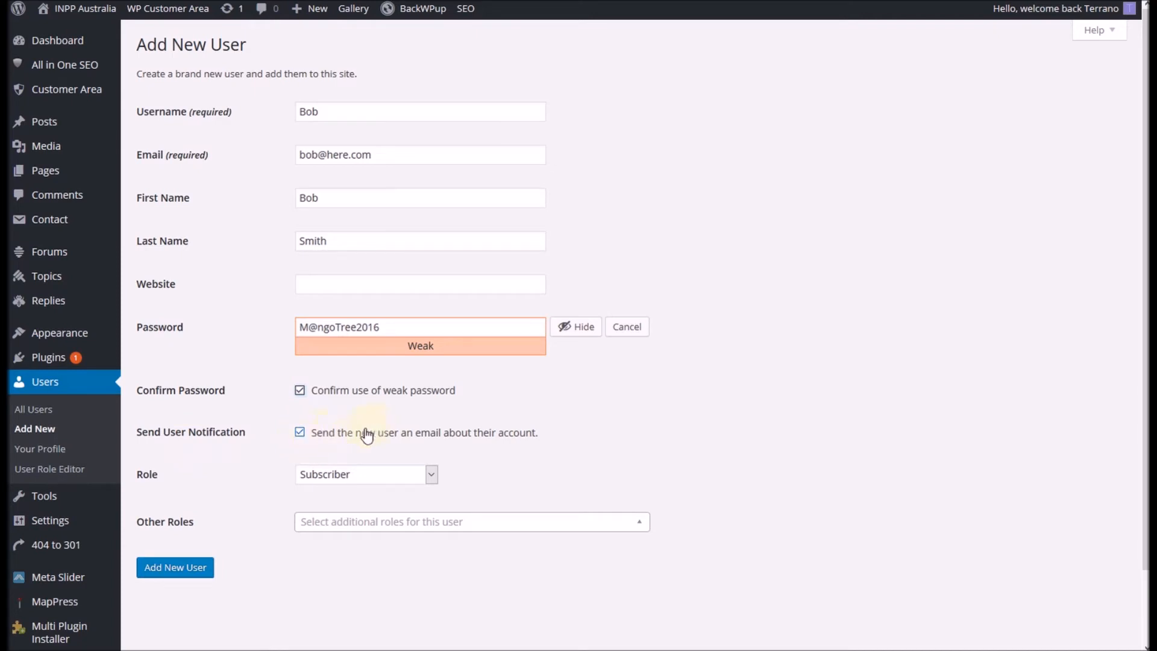
mouse_move(388, 151)
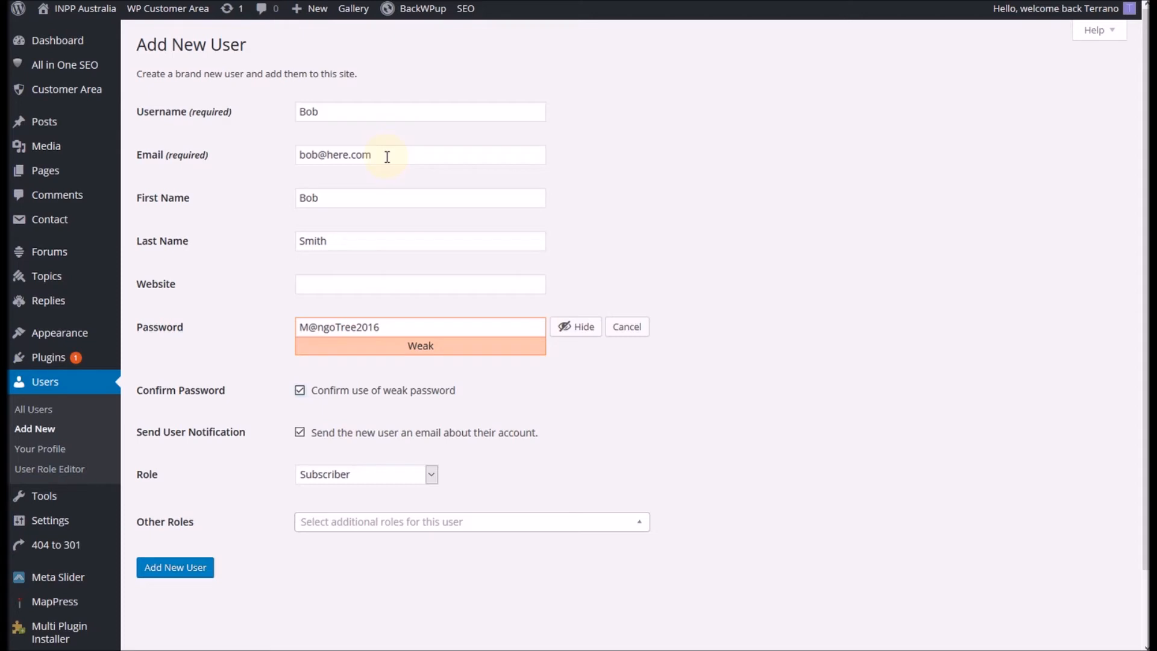
mouse_move(359, 478)
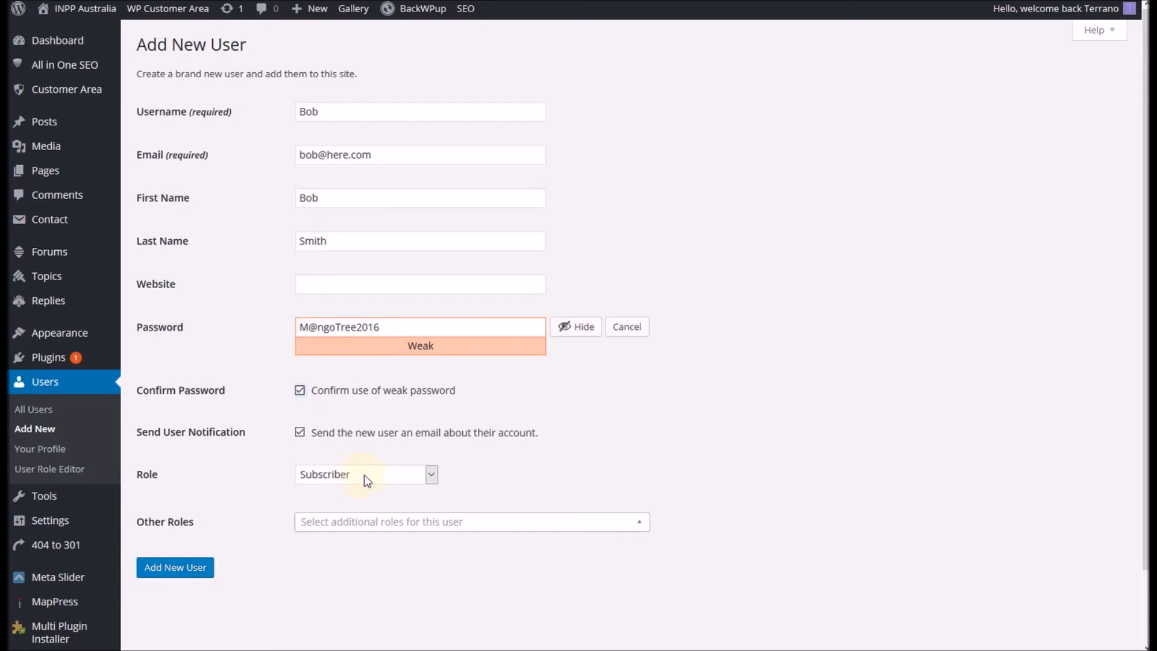
Keep Subscriber as the role and leave additional roles unselected.
click(361, 474)
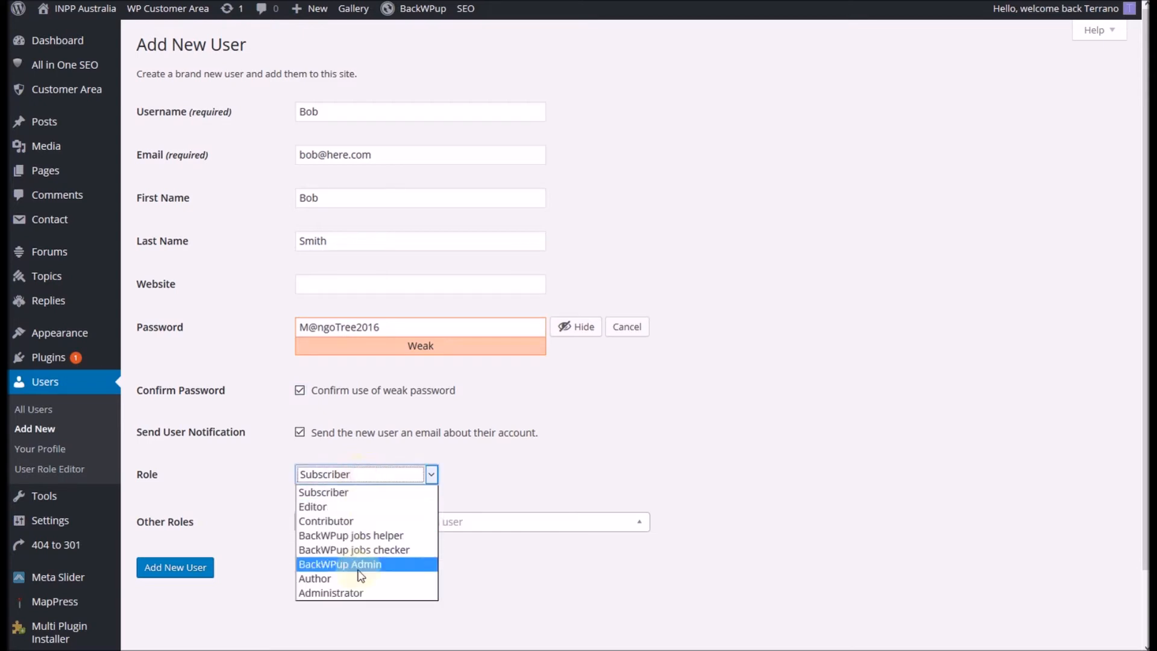
mouse_move(322, 493)
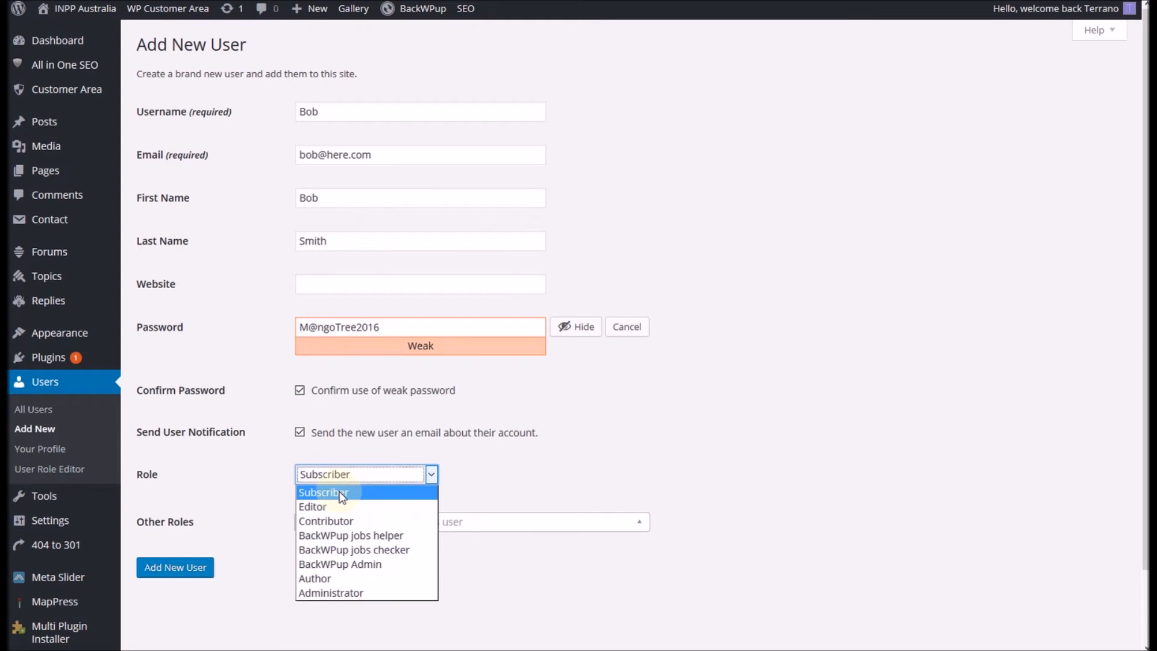
mouse_move(342, 498)
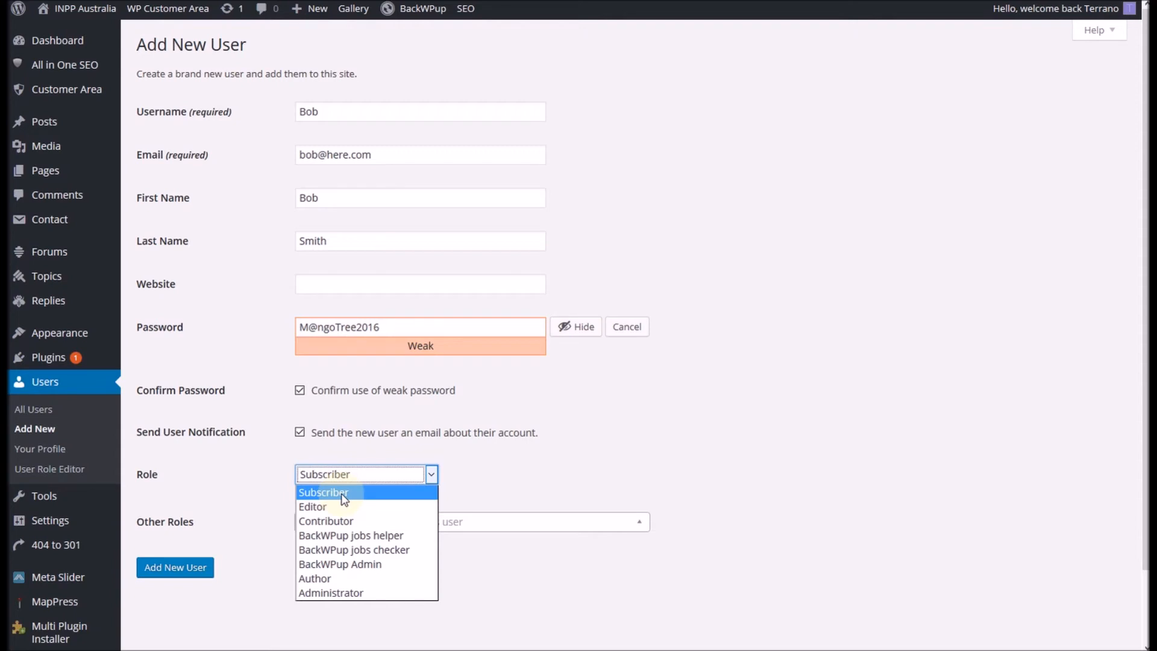
mouse_move(341, 498)
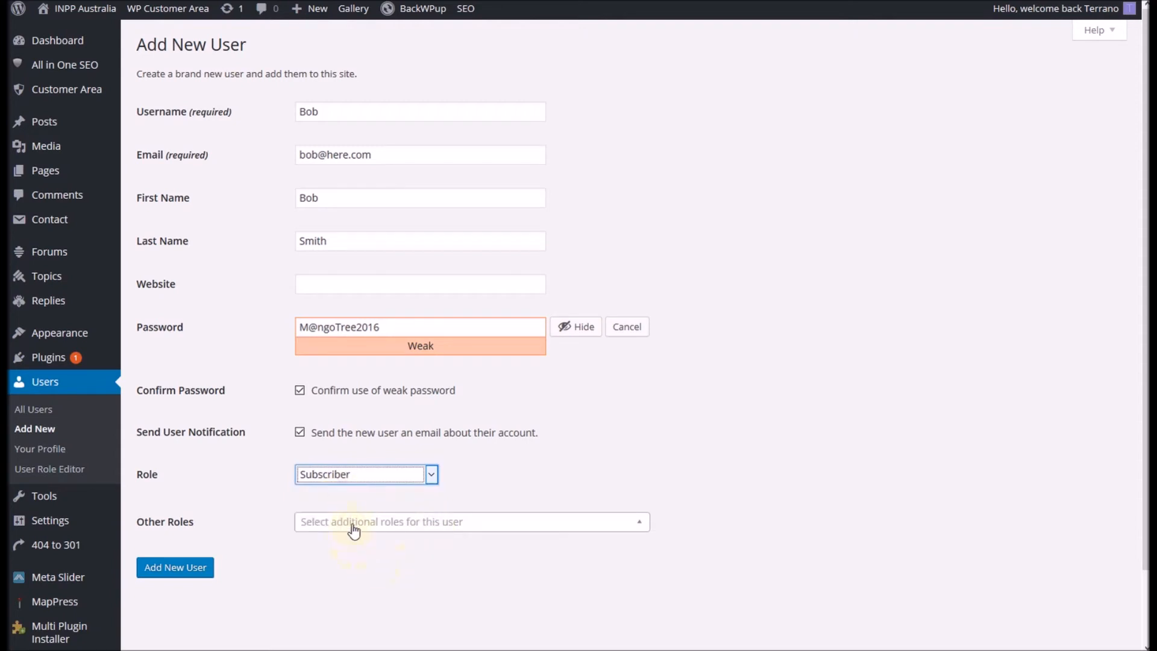
click(470, 522)
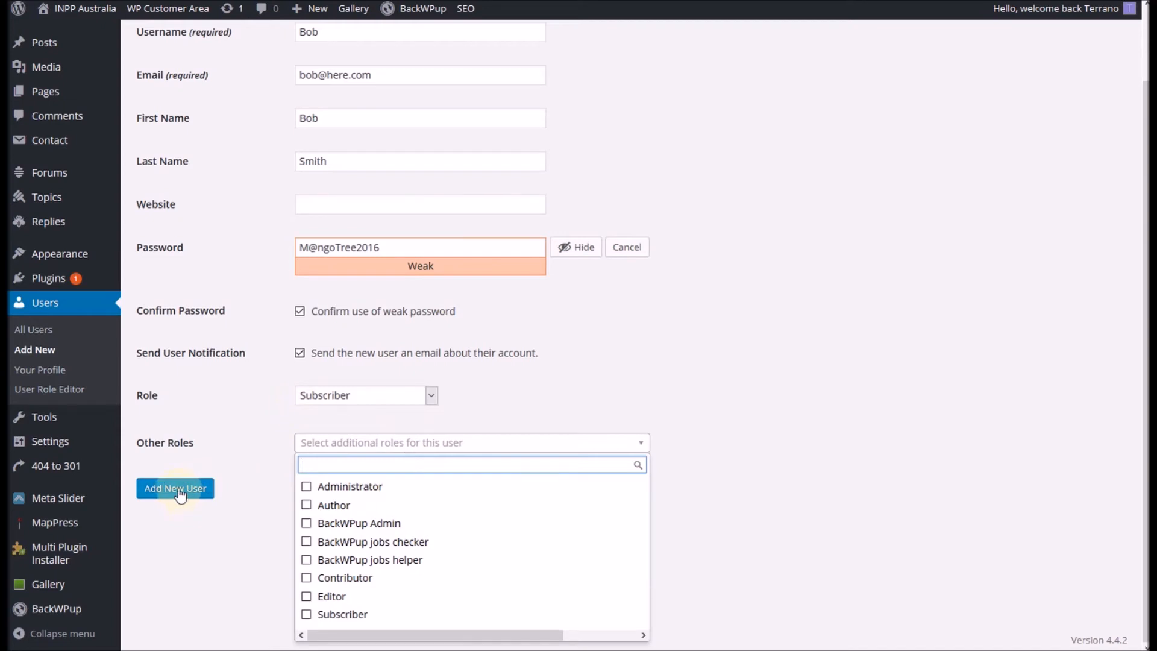
click(174, 487)
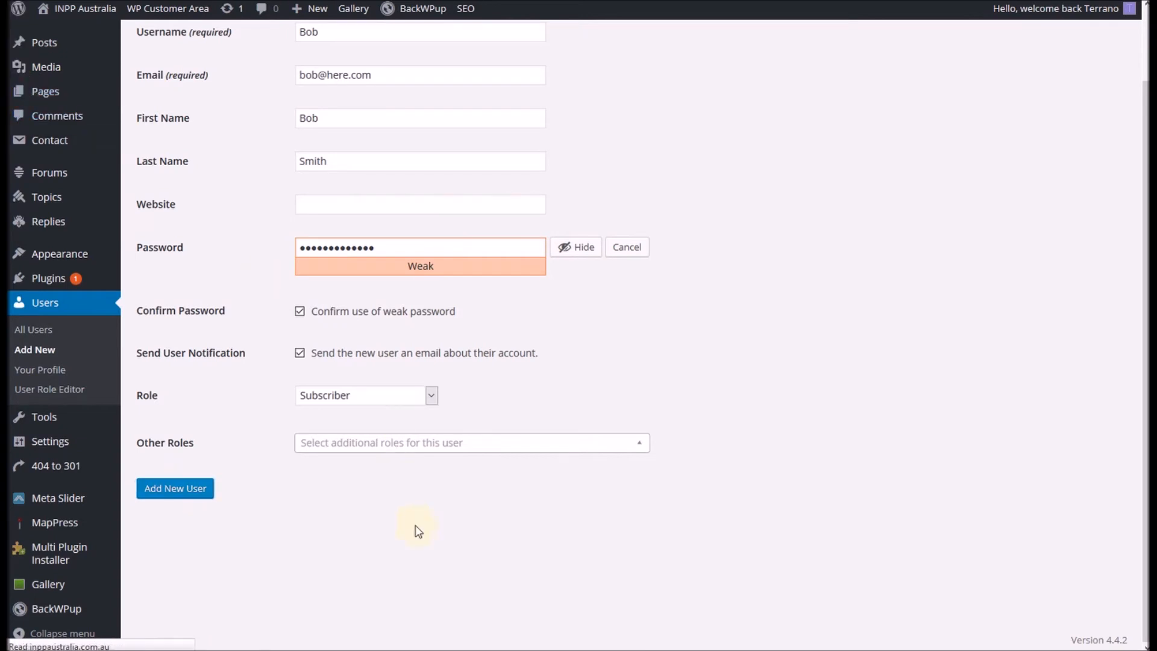
Submit the Add New User form to create Bob Smith's Subscriber account.
click(174, 487)
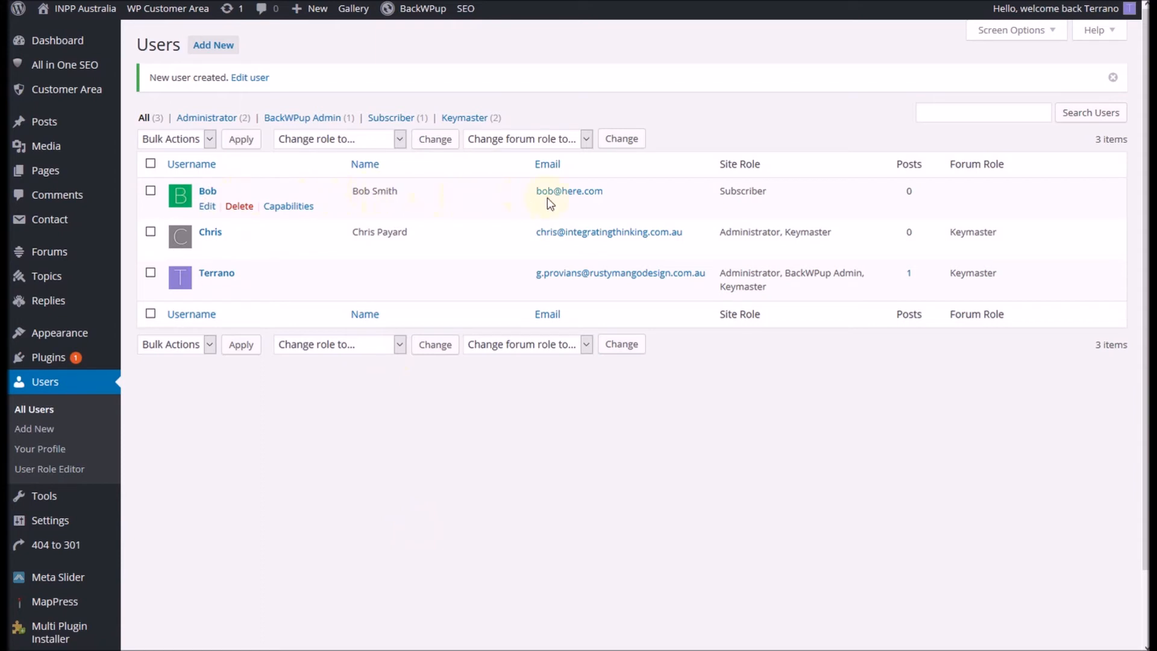
mouse_move(788, 201)
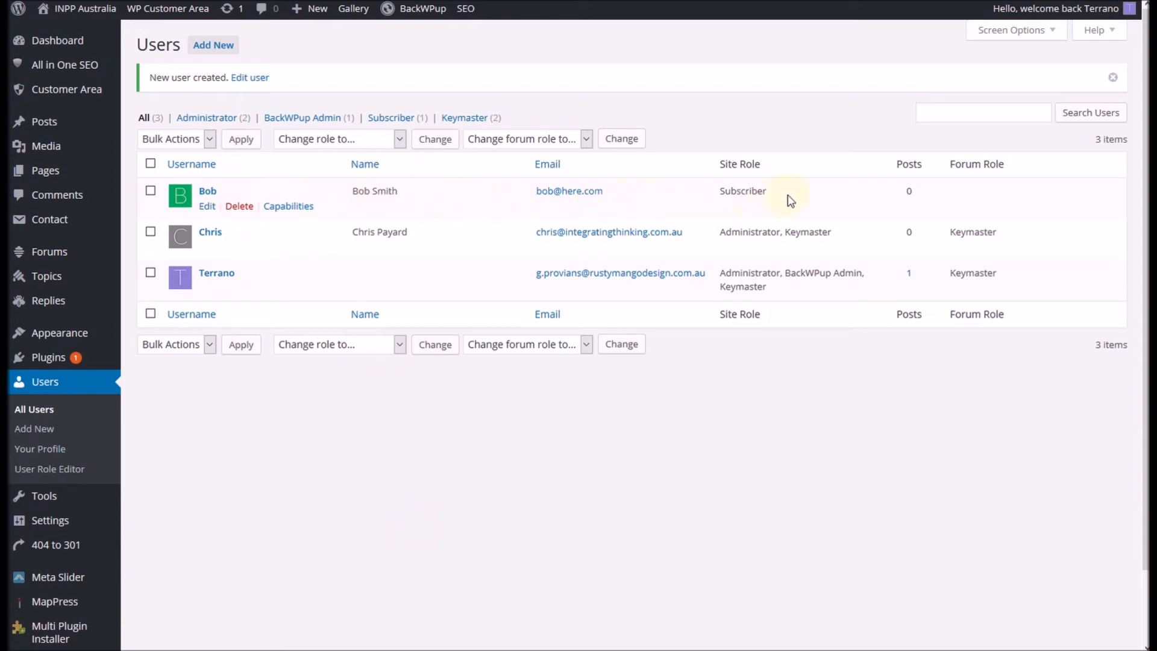
mouse_move(207, 206)
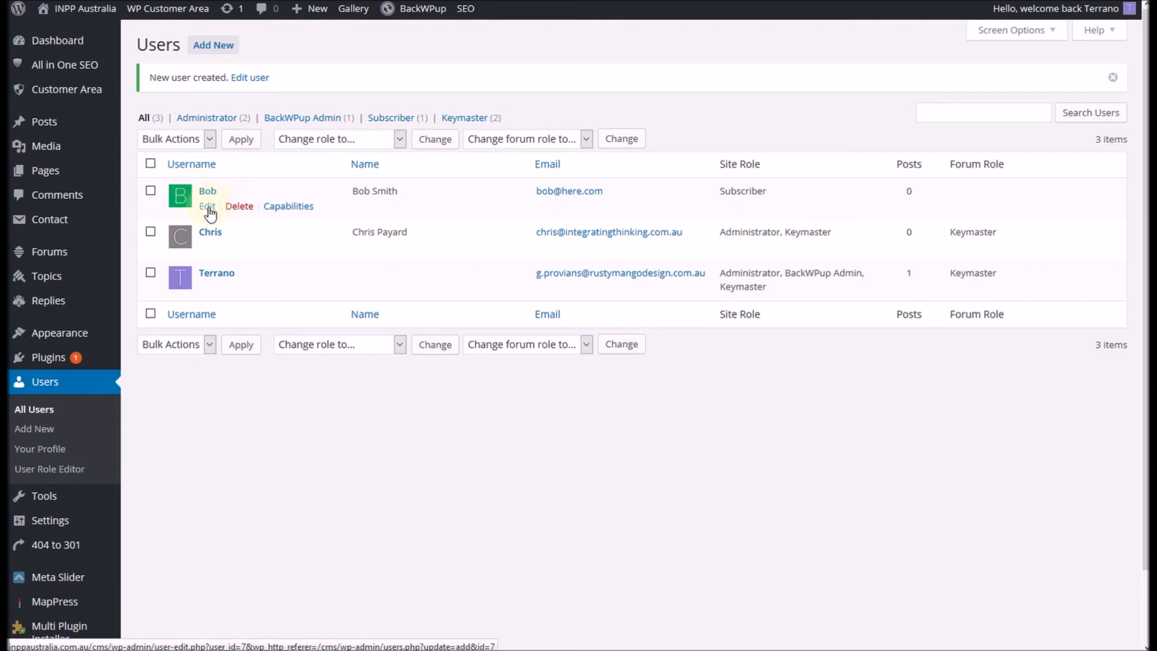
click(207, 206)
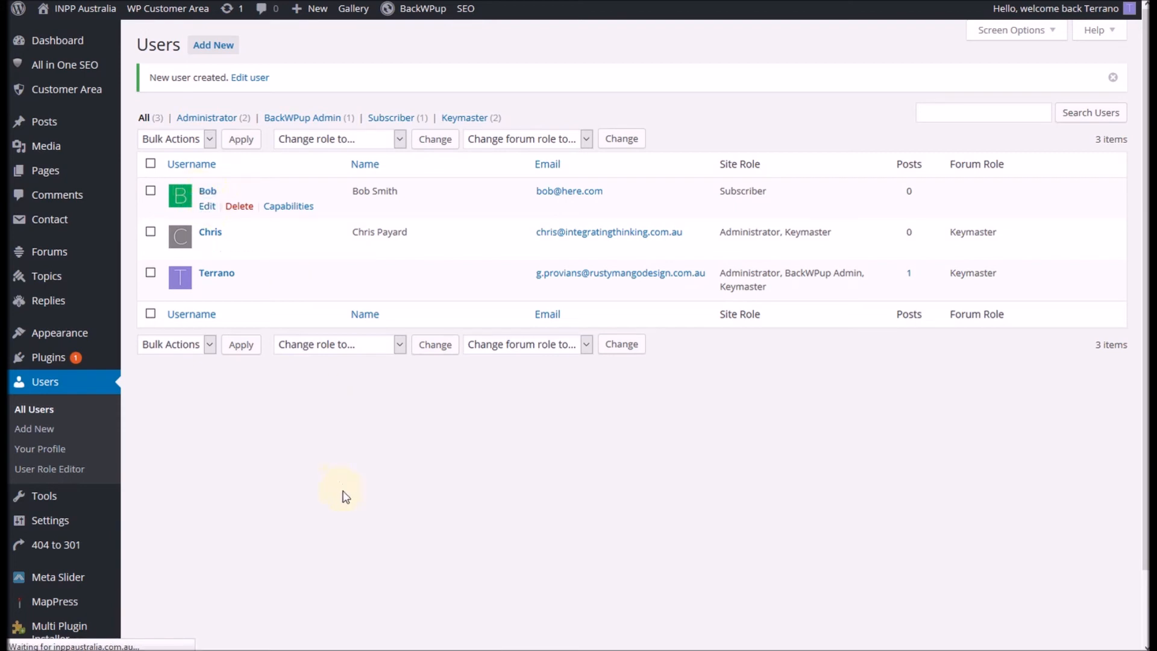
click(208, 191)
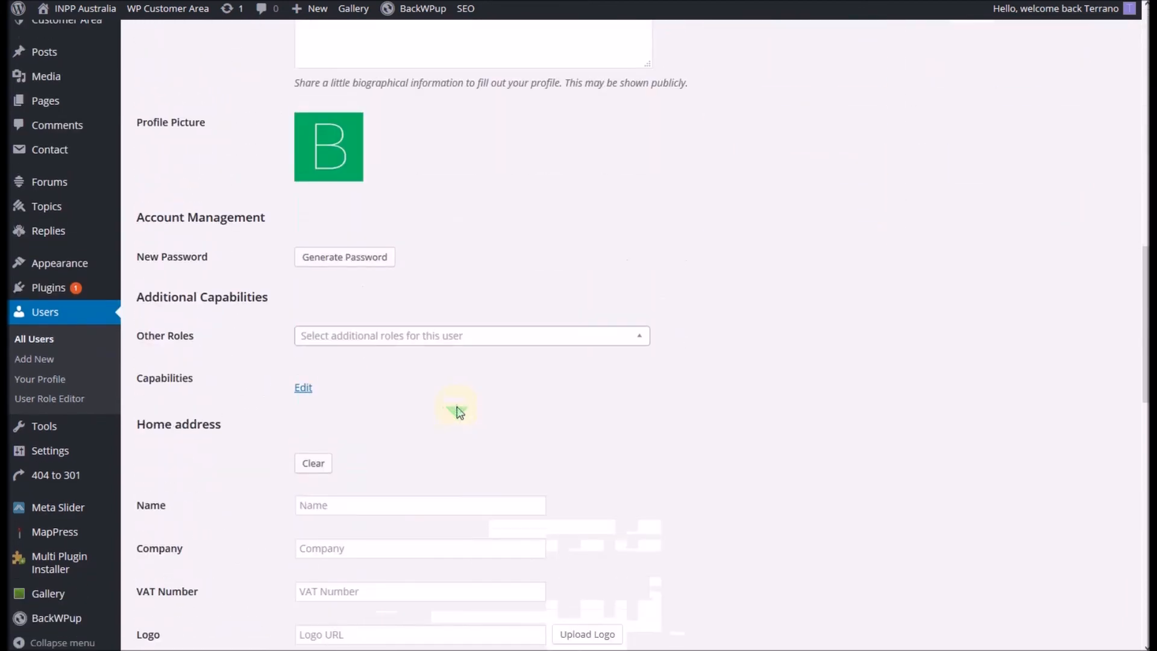
scroll(down, 3)
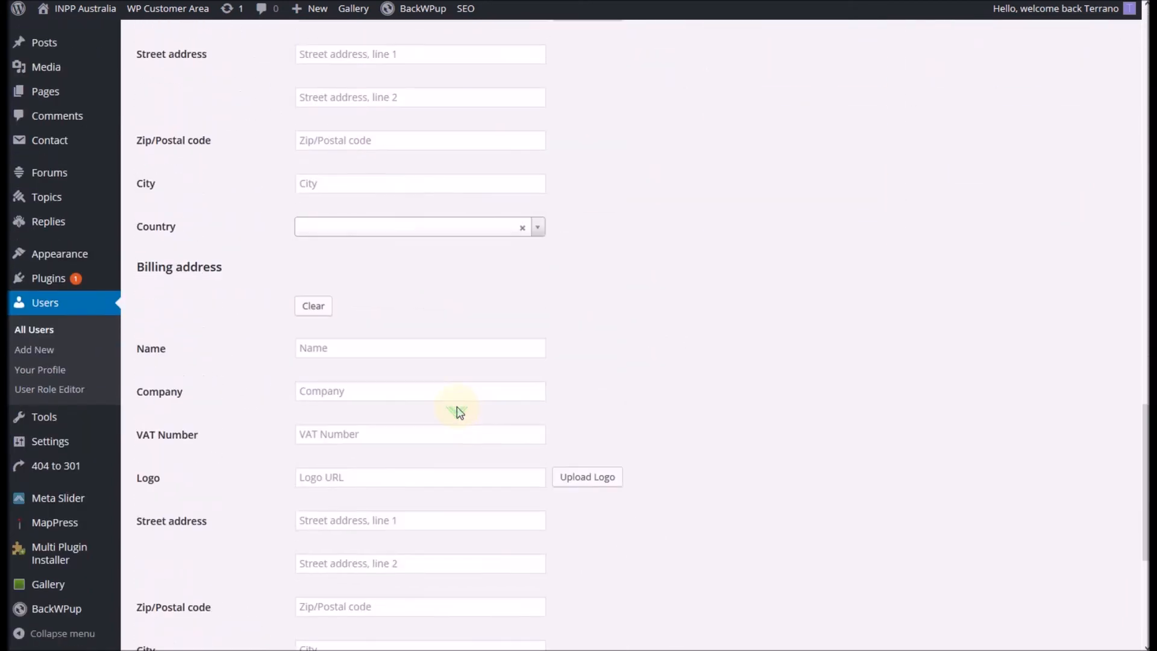
scroll(down, 3)
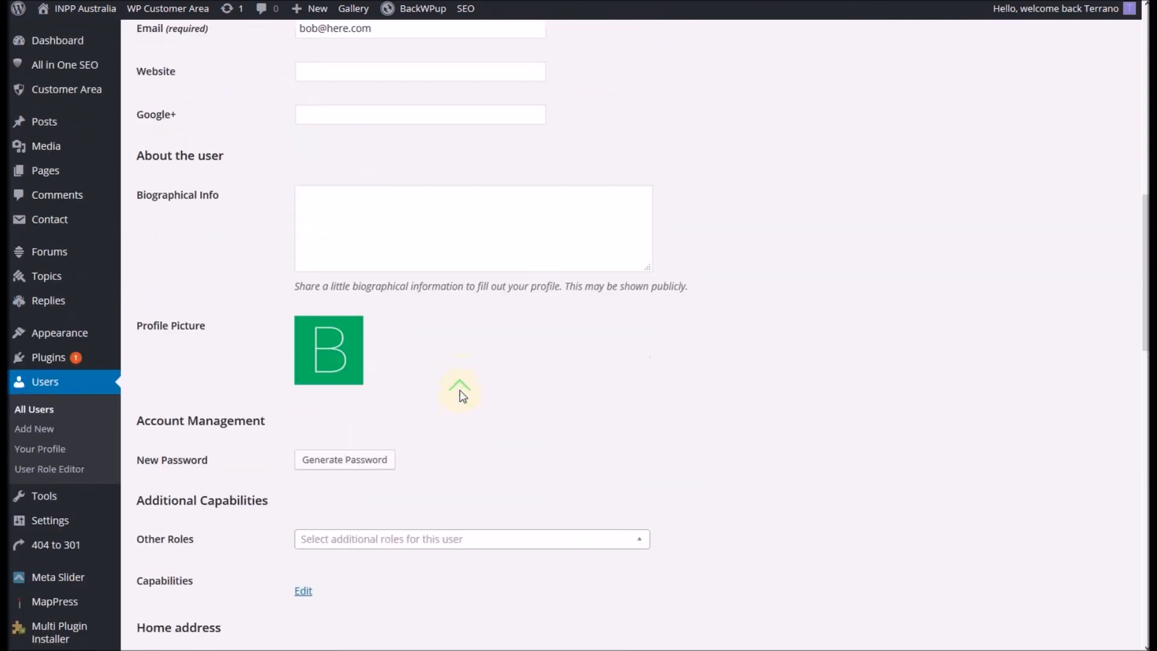
scroll(down, 3)
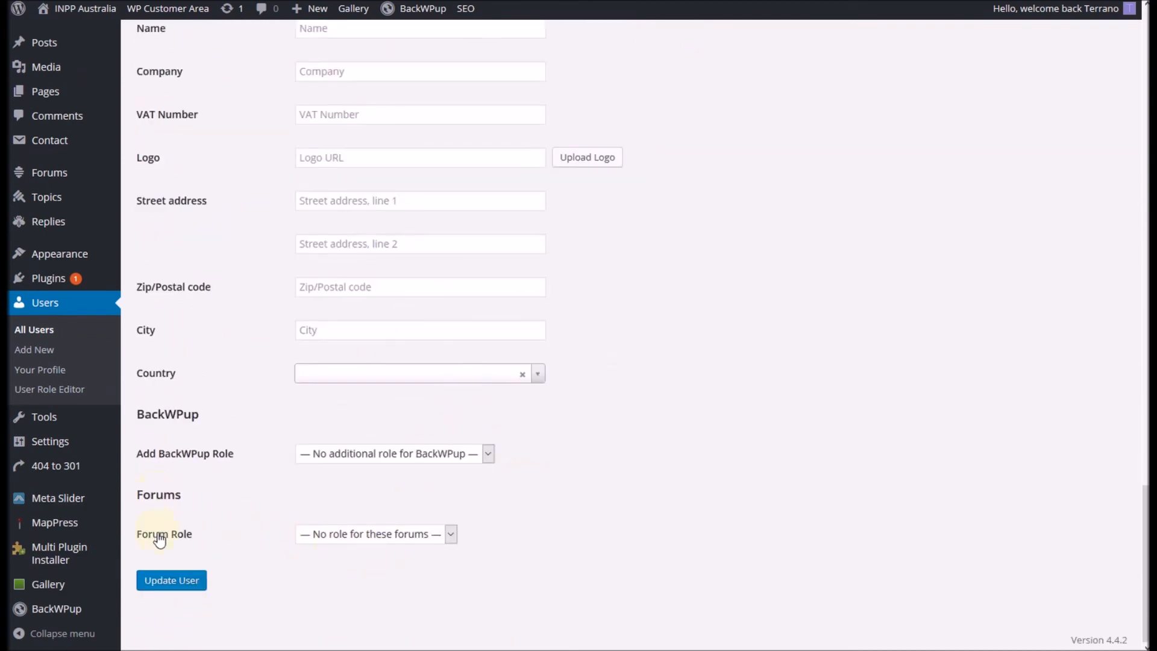
mouse_move(368, 542)
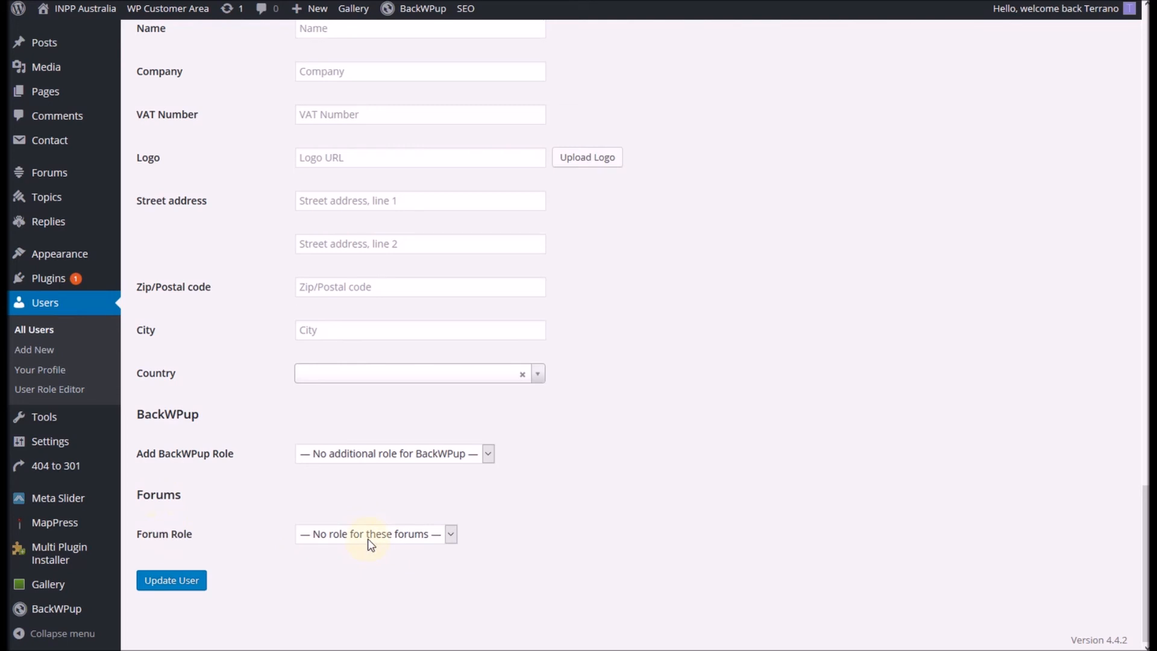
Choose Participant as Bob's forum role and submit Update User.
click(376, 533)
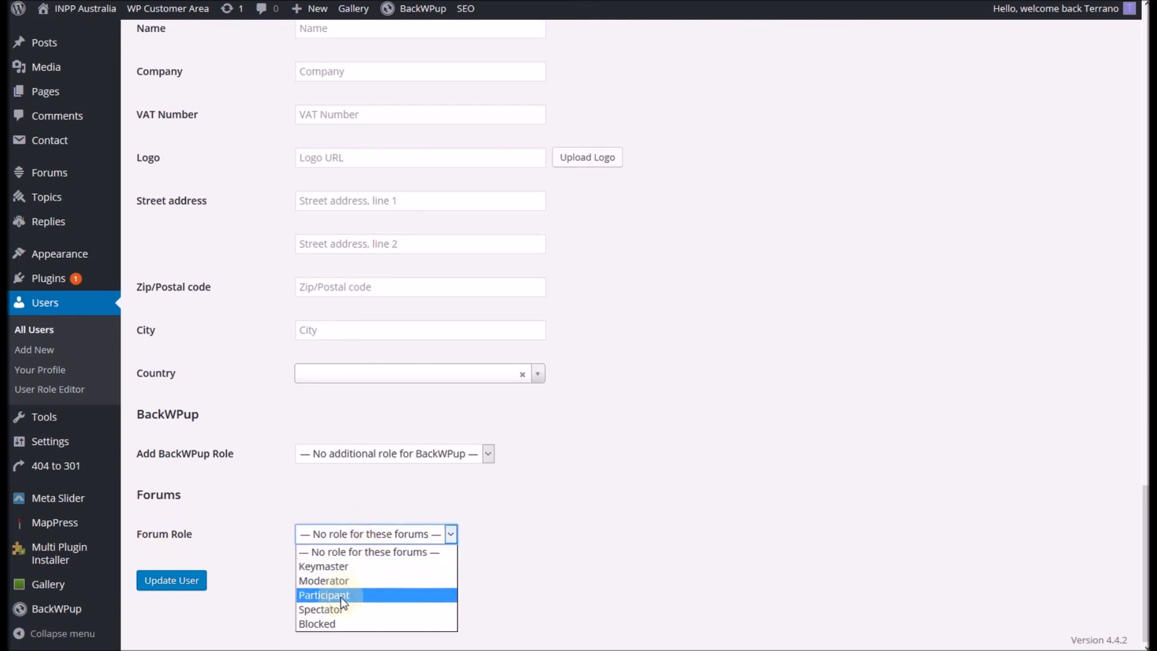
click(323, 595)
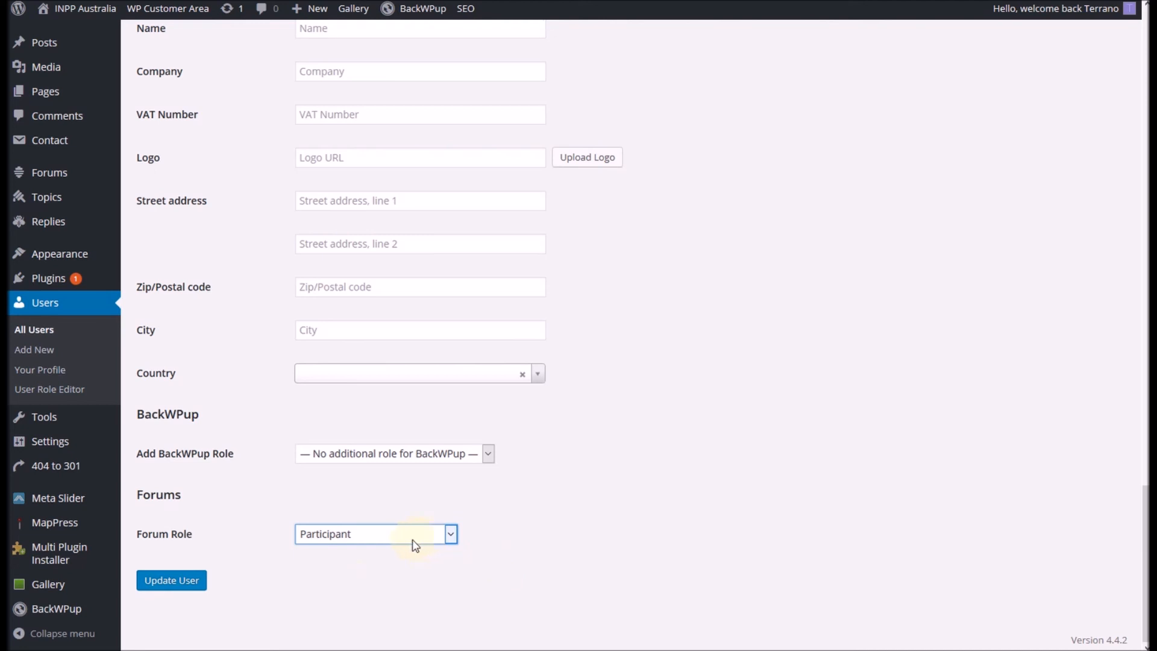
click(375, 533)
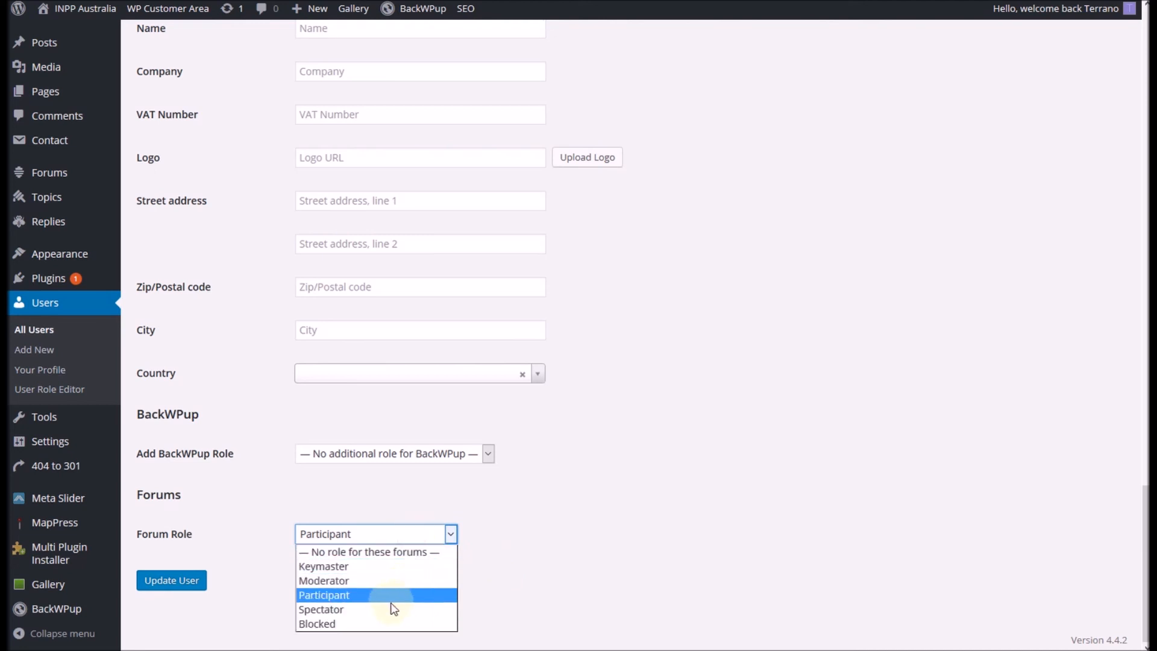
click(324, 595)
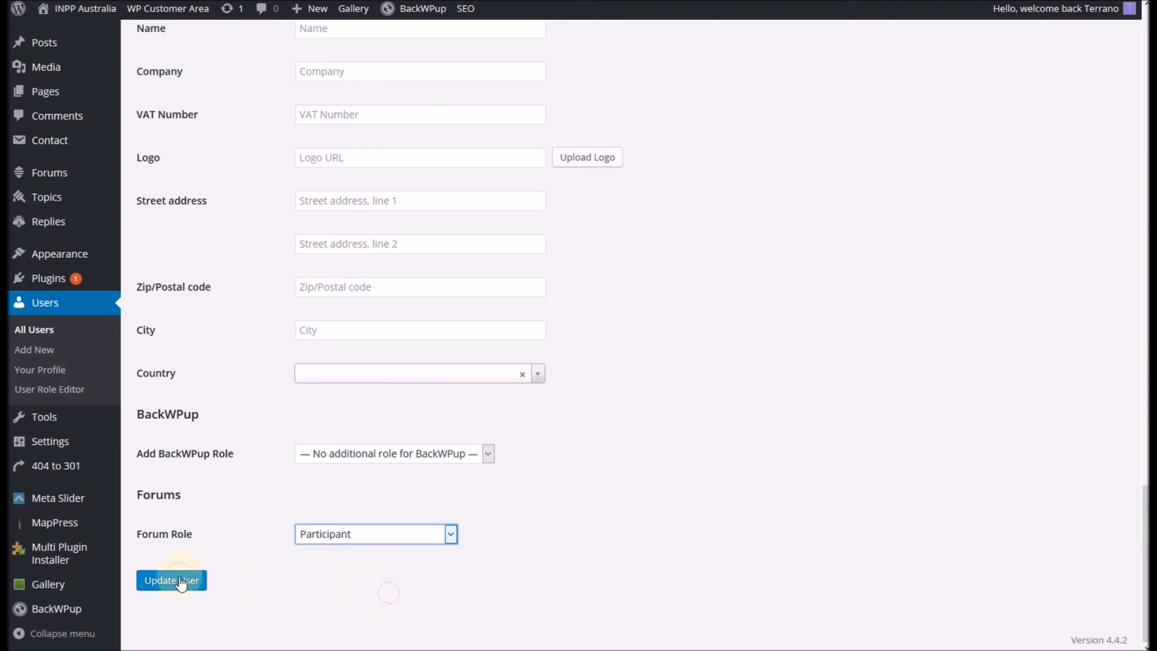
click(171, 580)
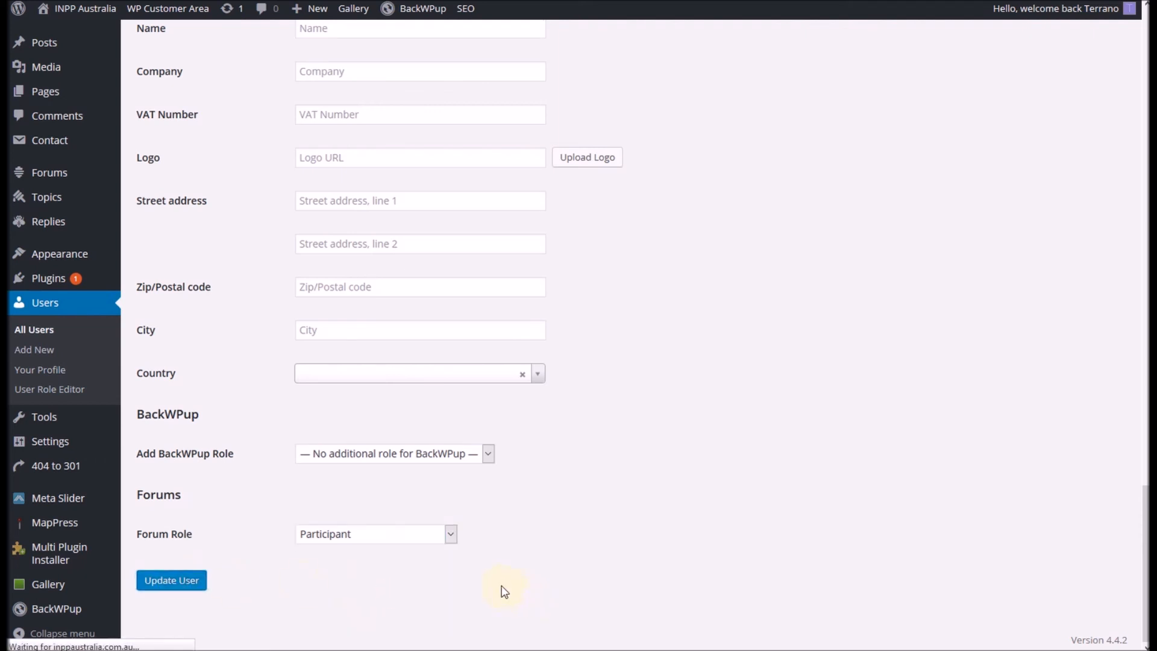
click(171, 579)
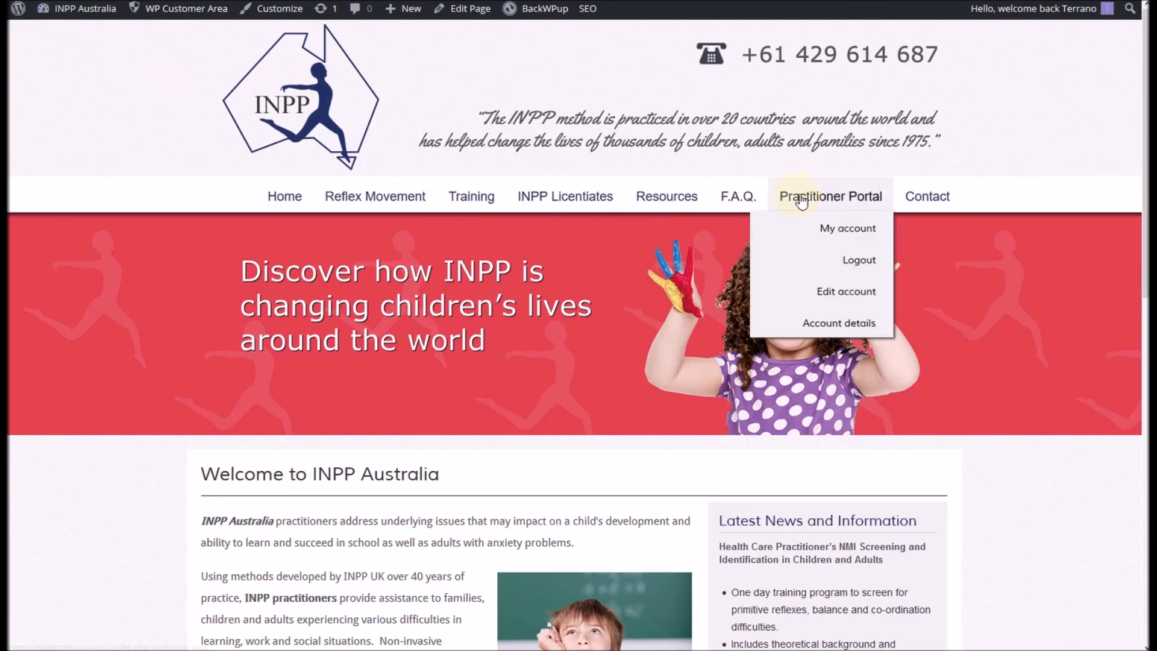
mouse_move(843, 273)
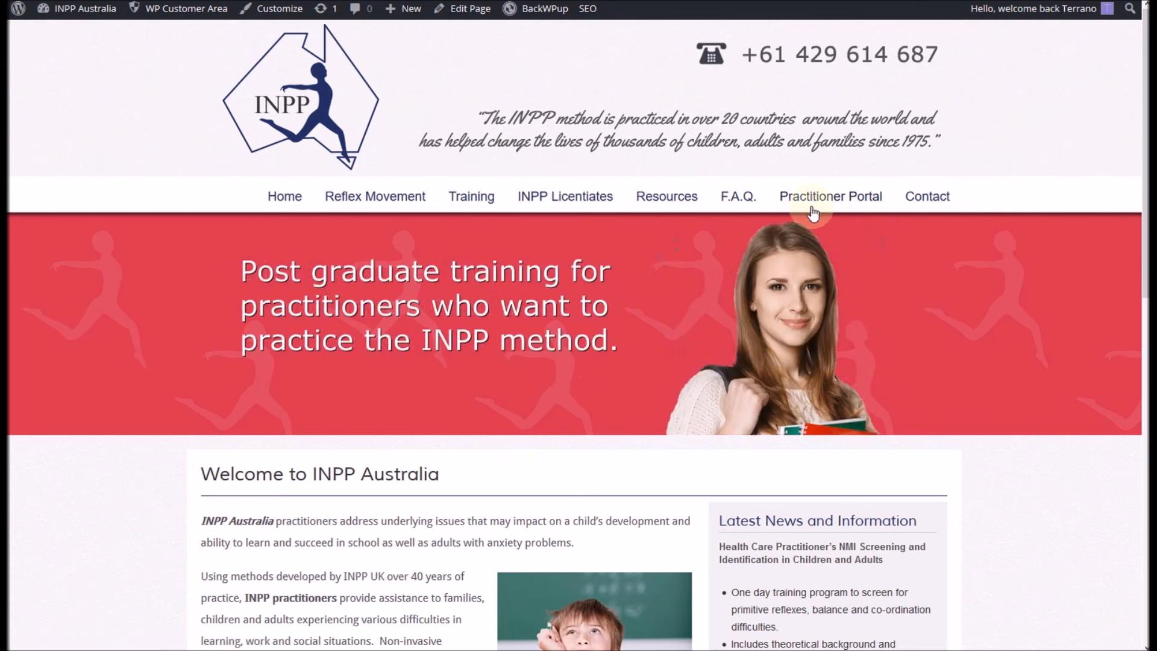
click(830, 196)
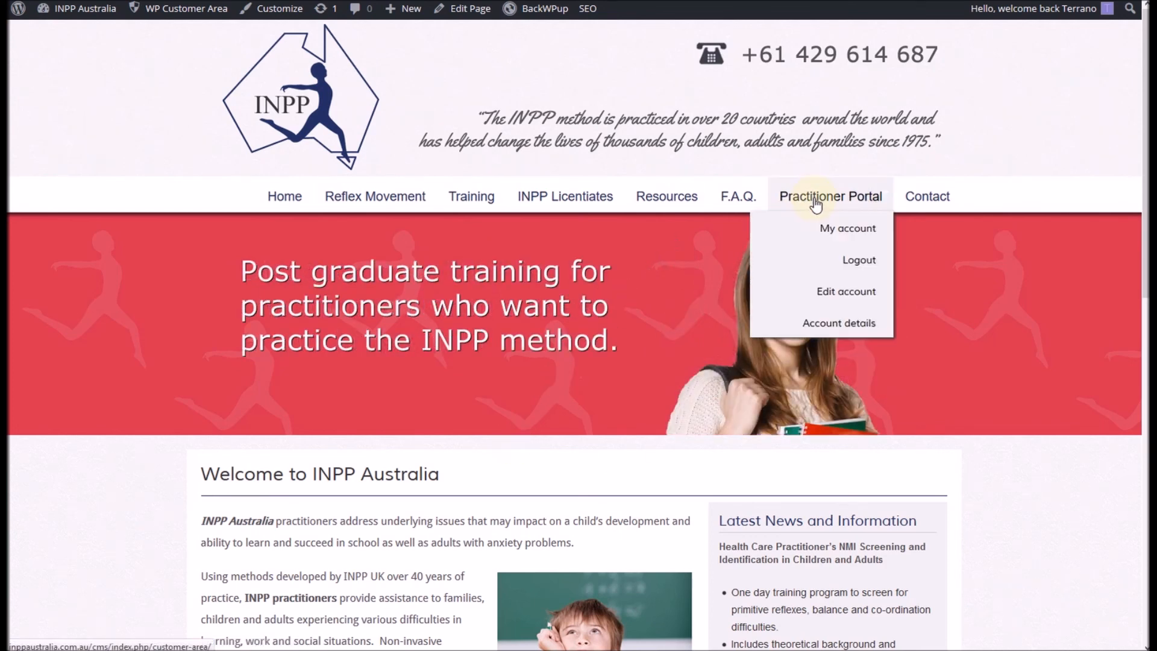
mouse_move(750, 312)
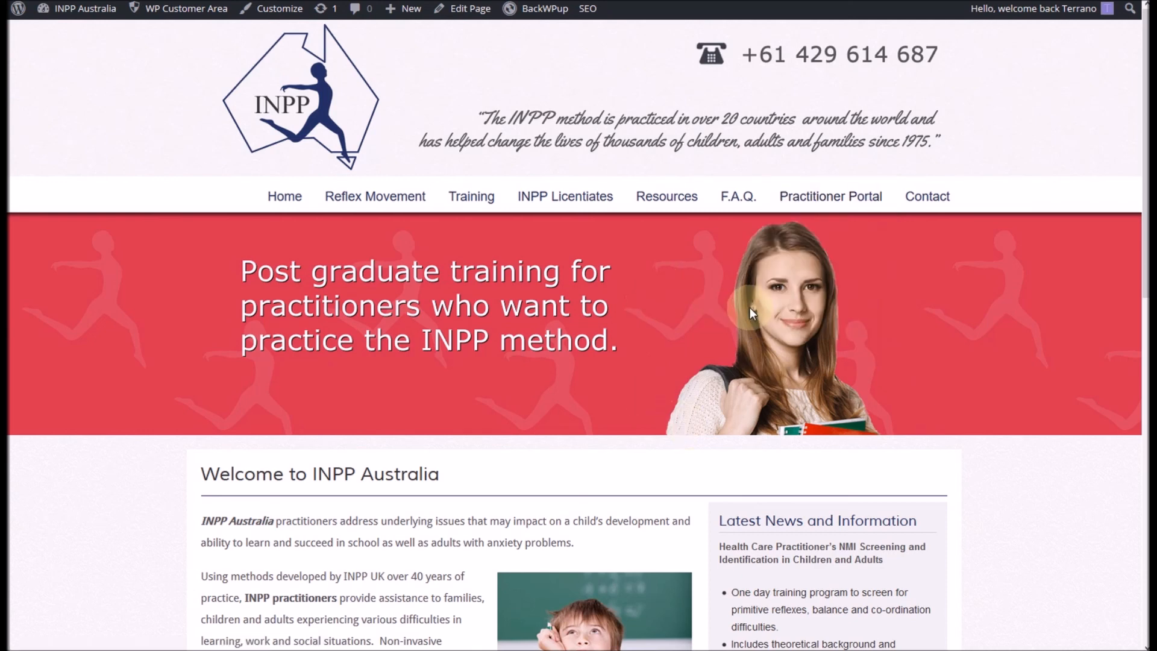